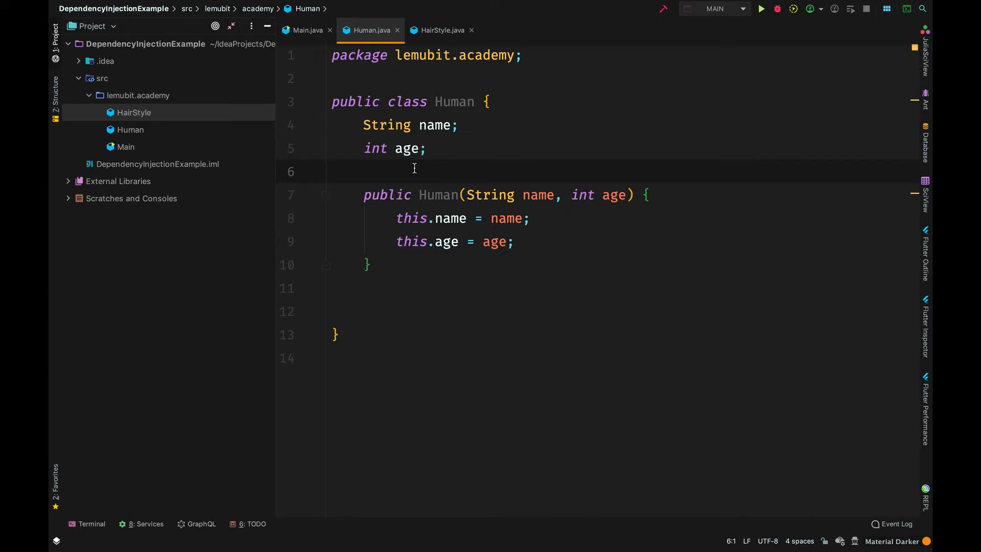
{"action": "mouse_move", "coordinate": [442, 30]}
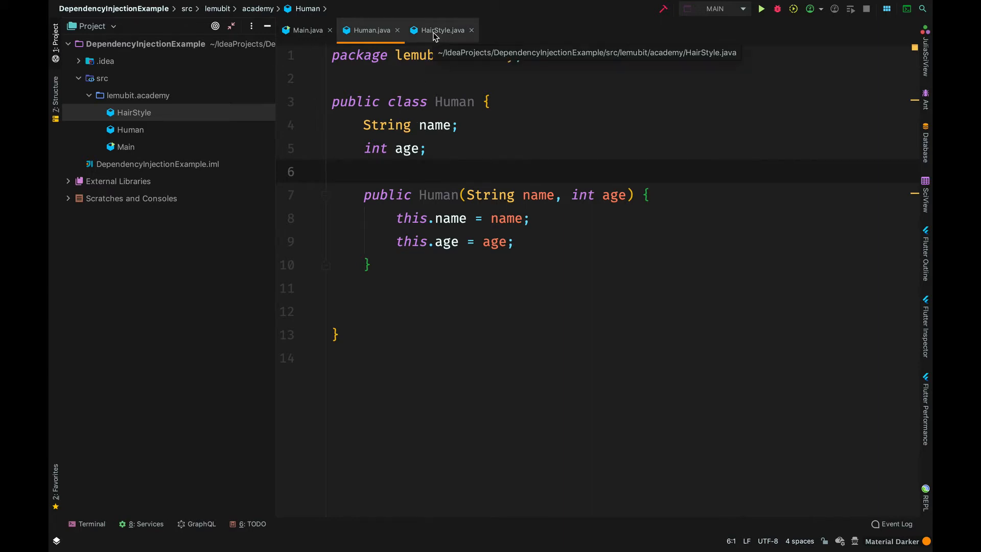
Switch to the HairStyle class with its styleName and popularity fields
{"action": "left_click", "coordinate": [440, 30]}
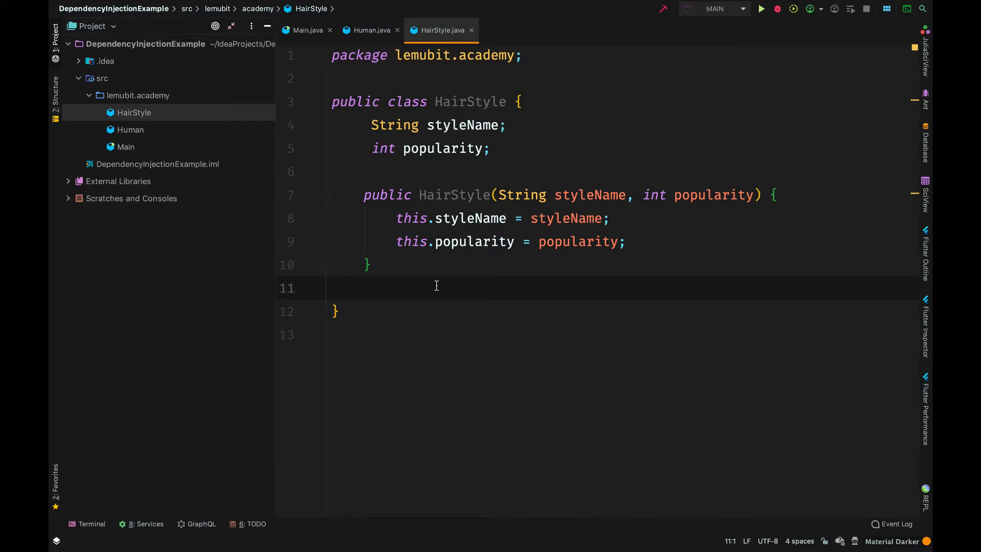
Give Human a hairStyle field holding a new HairStyle("Fade", 7)
{"action": "left_click", "coordinate": [369, 30]}
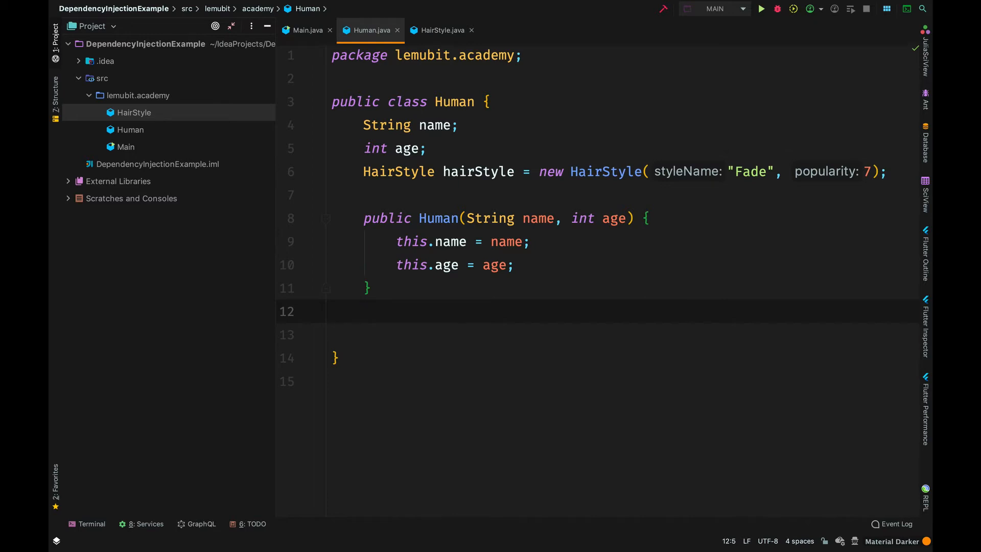
{"action": "mouse_move", "coordinate": [666, 110]}
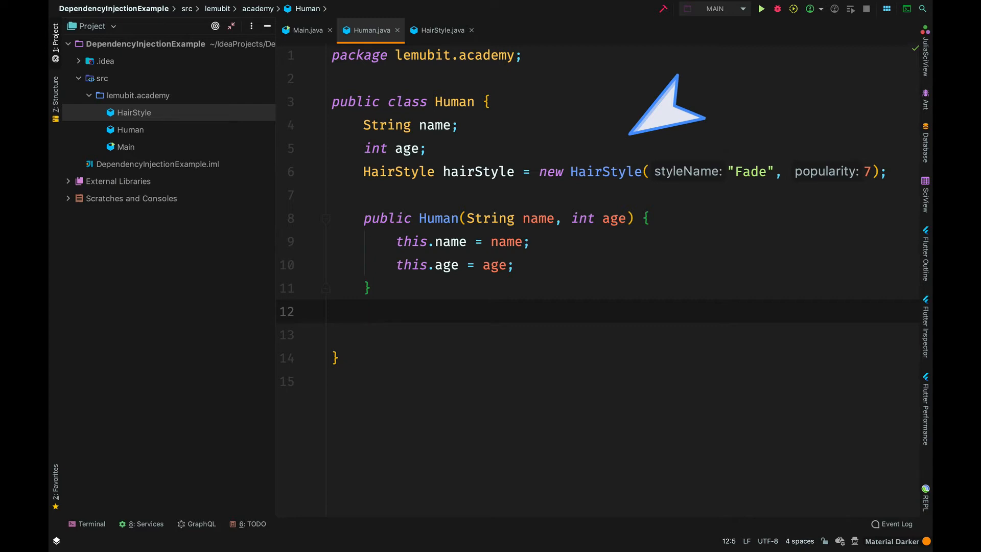
{"action": "left_click", "coordinate": [363, 311]}
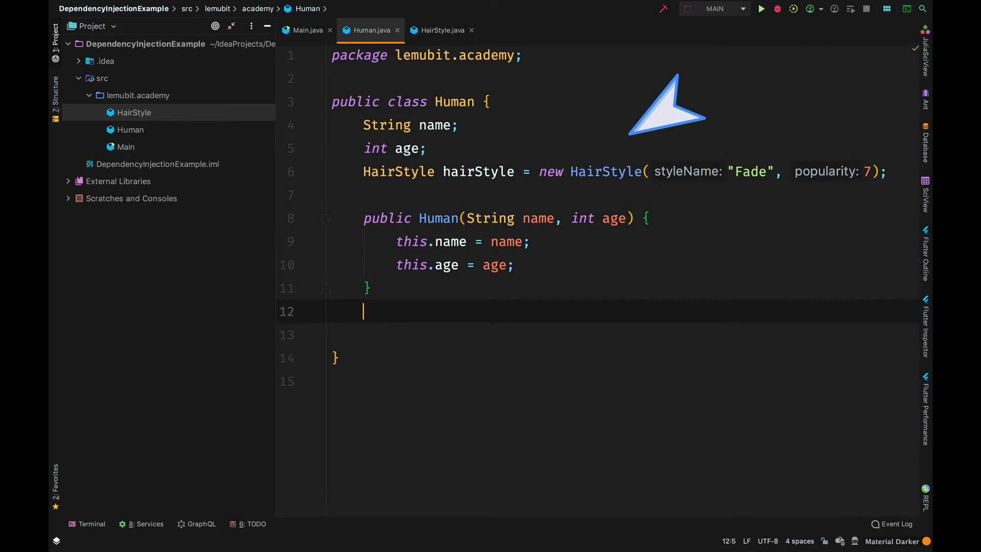
{"action": "left_click", "coordinate": [442, 30]}
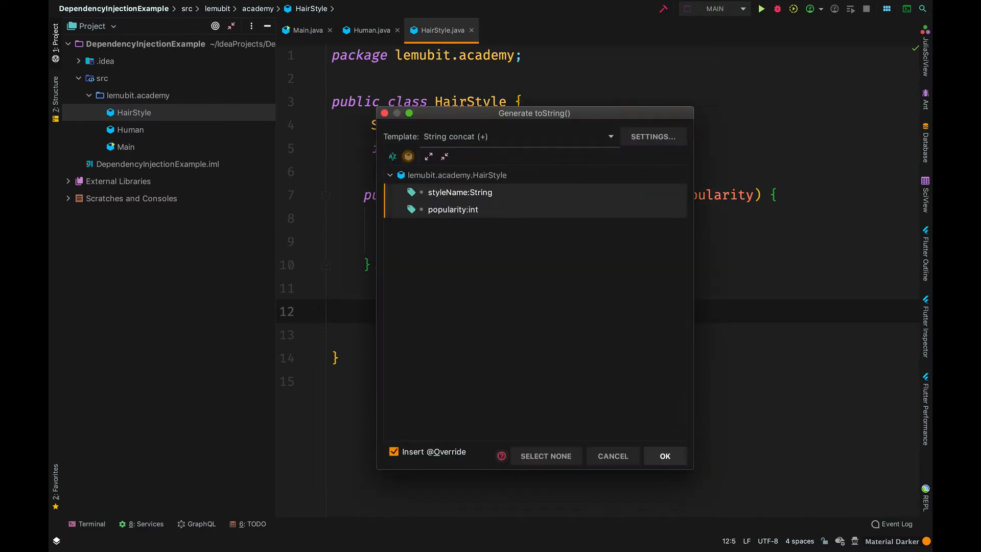
Generate HairStyle's toString with styleName and popularity, then view Main
{"action": "left_click", "coordinate": [664, 455]}
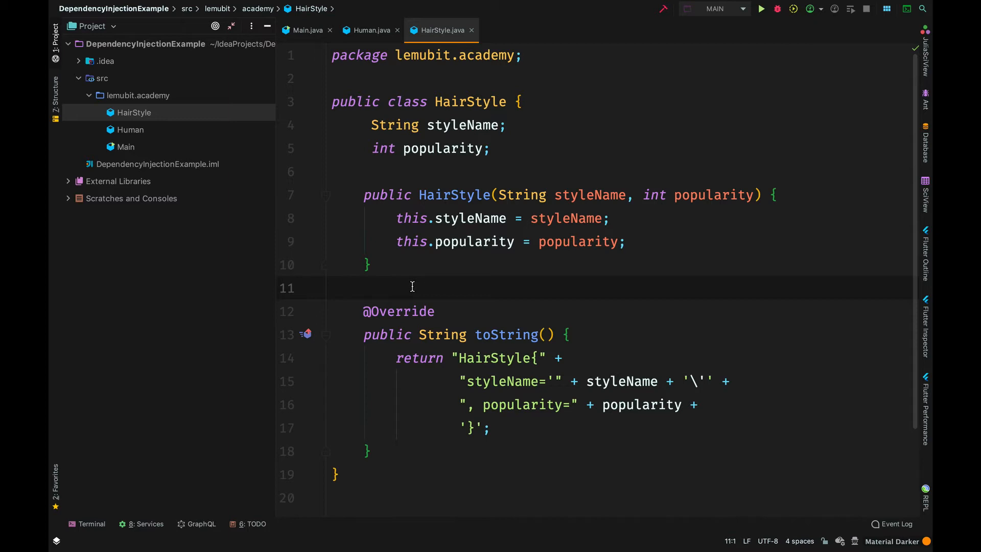
{"action": "mouse_move", "coordinate": [302, 53]}
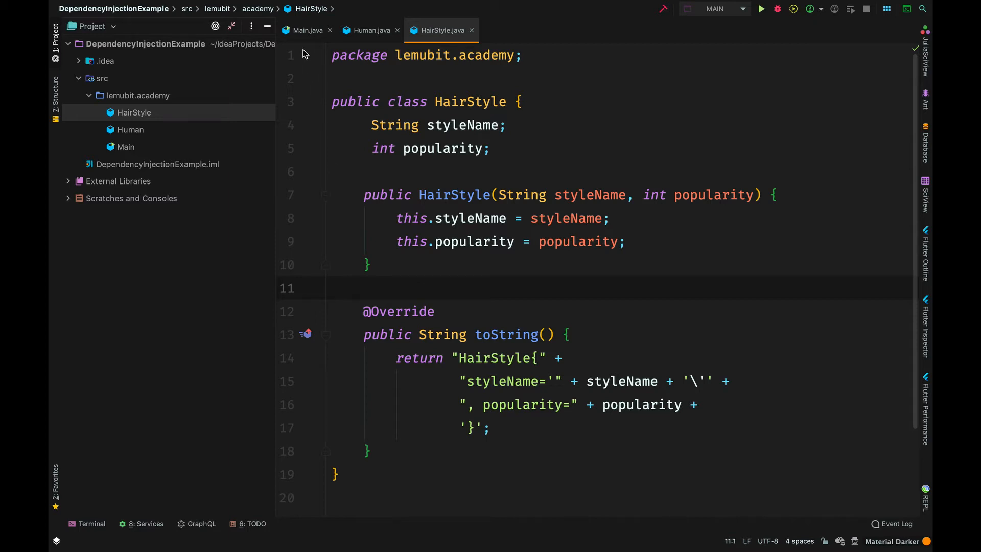
{"action": "left_click", "coordinate": [307, 30]}
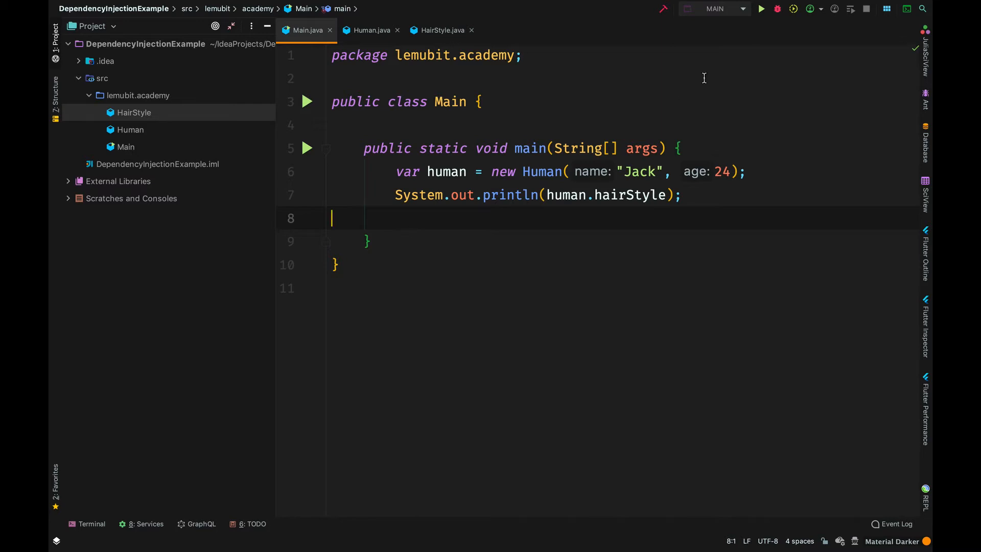
Run Main so the project builds and creates the out folder
{"action": "left_click", "coordinate": [760, 8]}
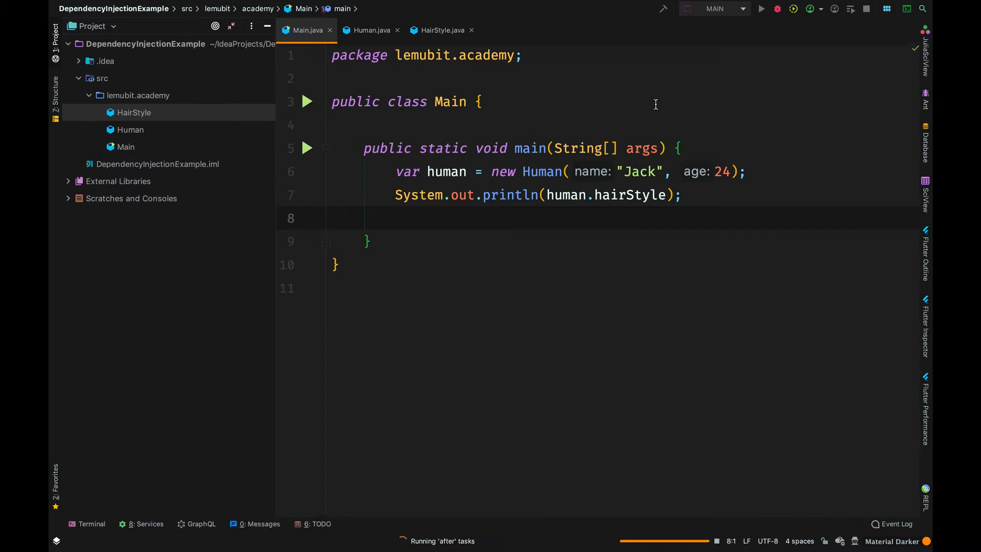
{"action": "left_click", "coordinate": [761, 9]}
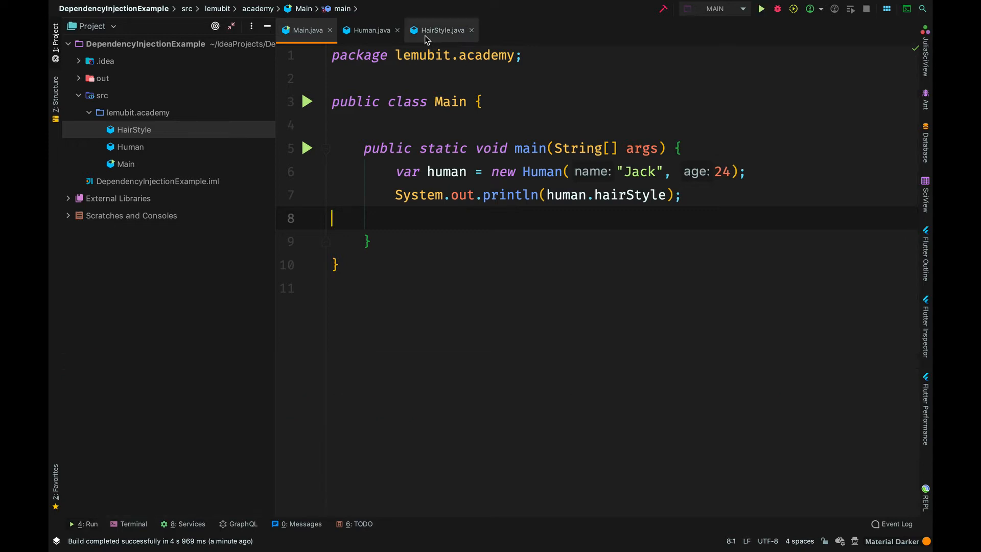
Add int creationDate to HairStyle's fields, constructor and regenerated toString
{"action": "left_click", "coordinate": [441, 30]}
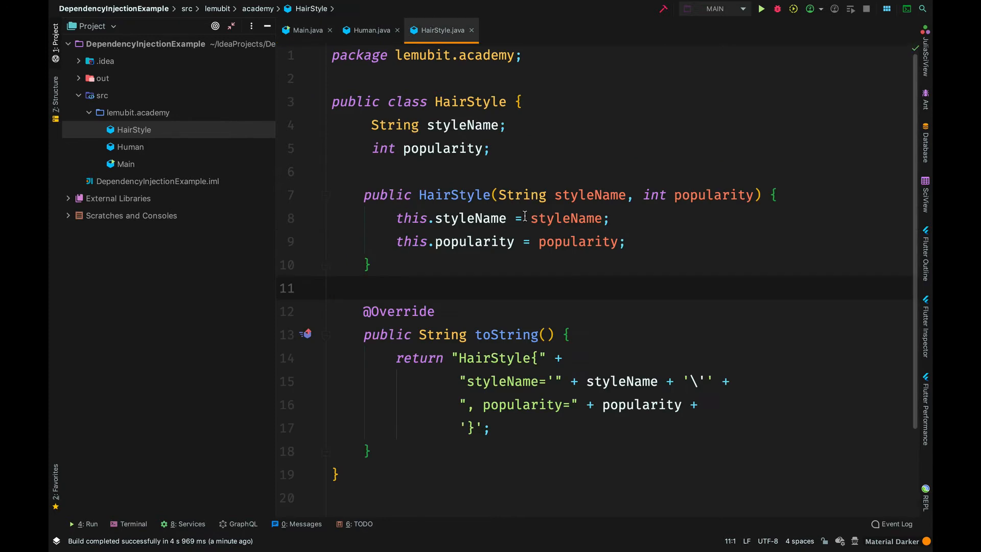
{"action": "type", "text": "i"}
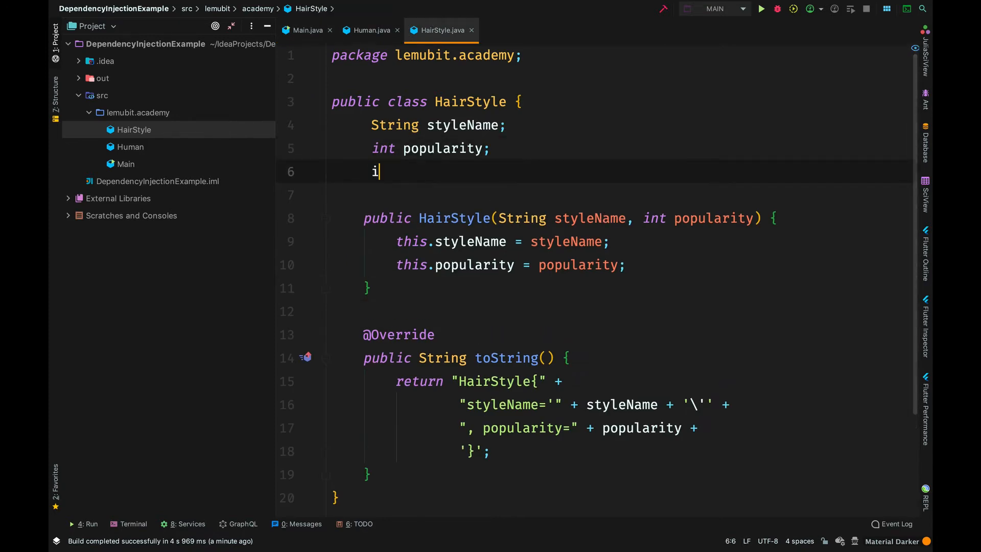
{"action": "type", "text": "nt"}
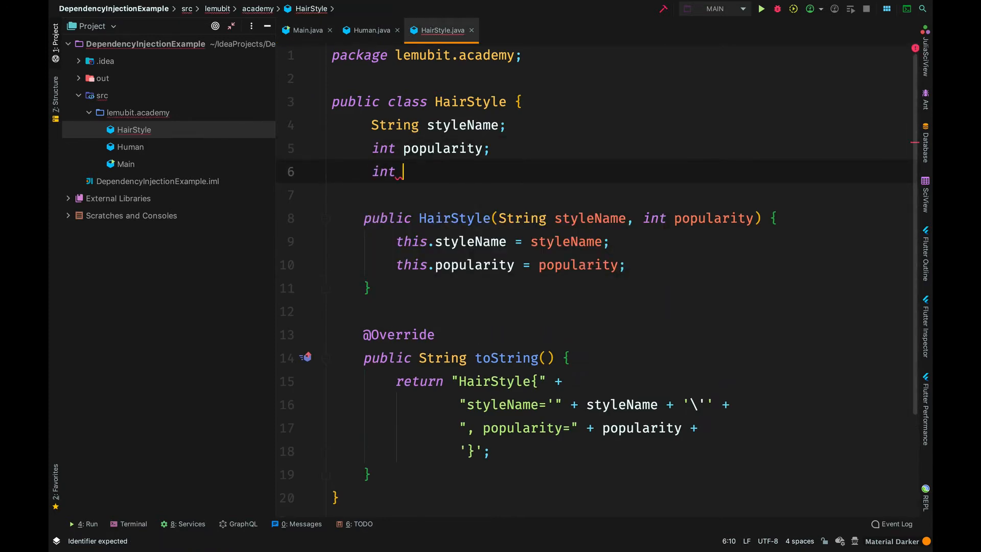
{"action": "type", "text": "creationDate;"}
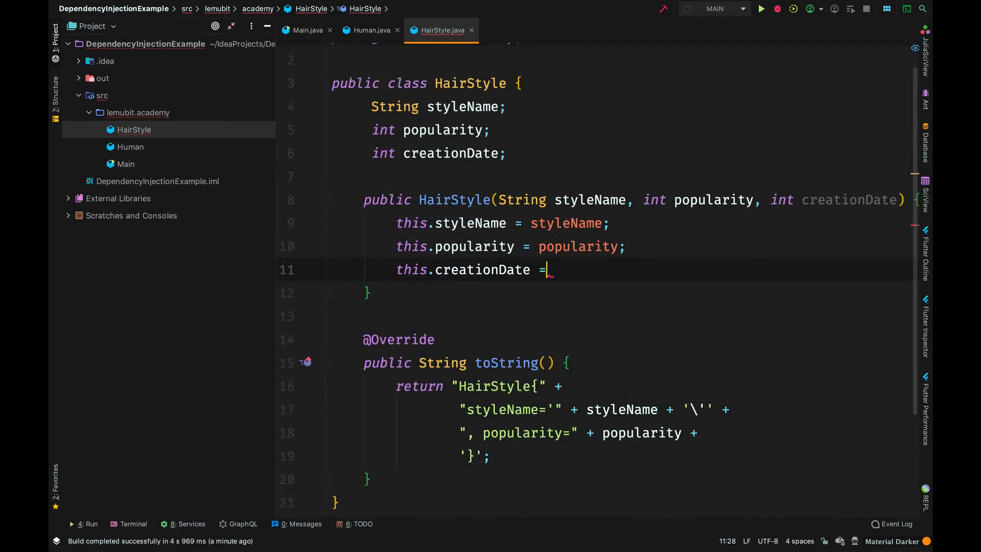
{"action": "type", "text": "creationDate;"}
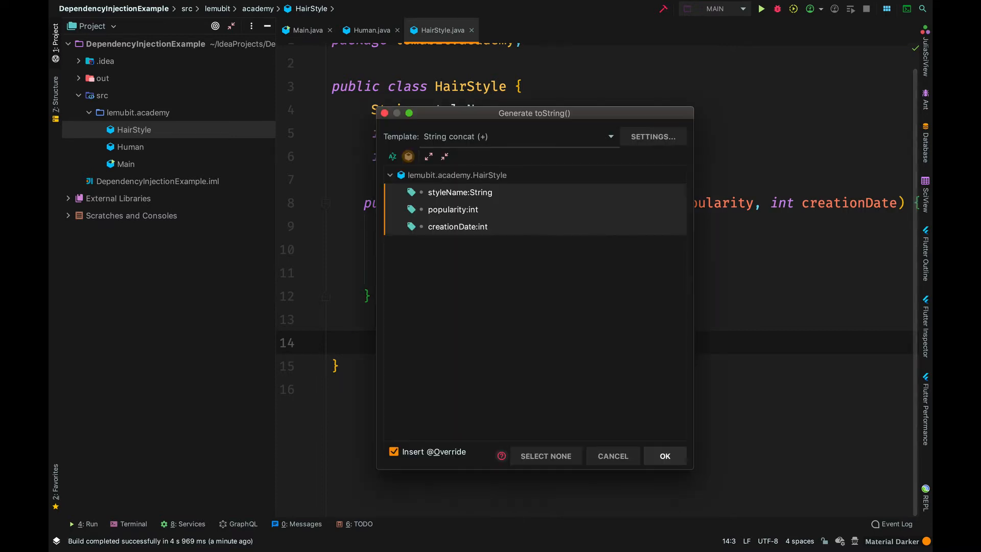
{"action": "left_click", "coordinate": [664, 455]}
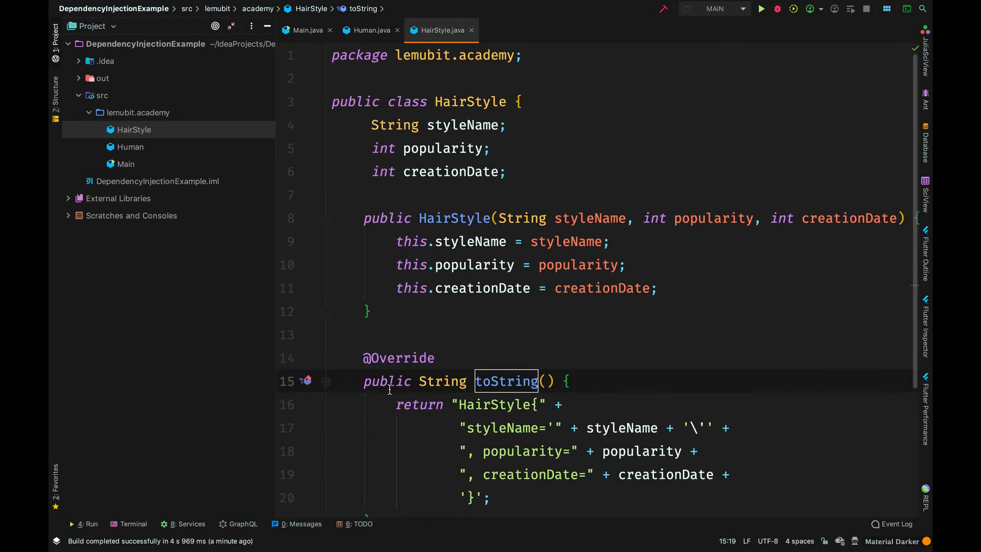
{"action": "mouse_move", "coordinate": [297, 147]}
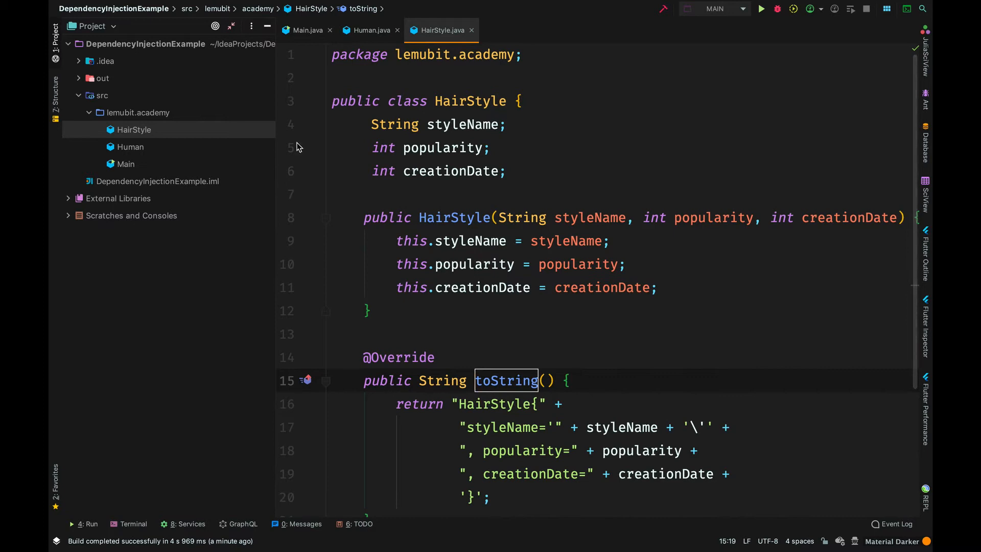
{"action": "left_click", "coordinate": [306, 31]}
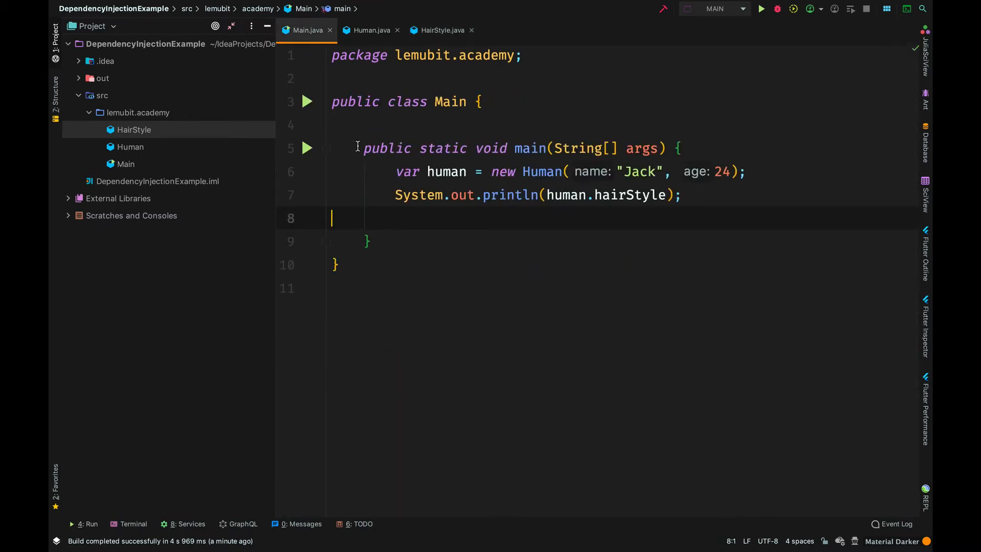
Pass creationDate 1990 to Human's Fade HairStyle initialiser, fixing the constructor error
{"action": "left_click", "coordinate": [368, 30]}
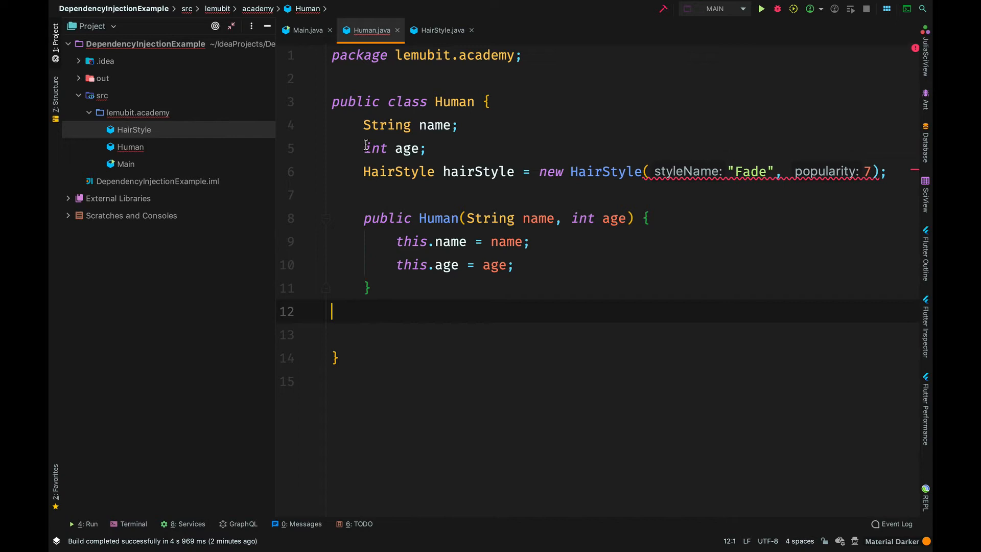
{"action": "left_click", "coordinate": [872, 172]}
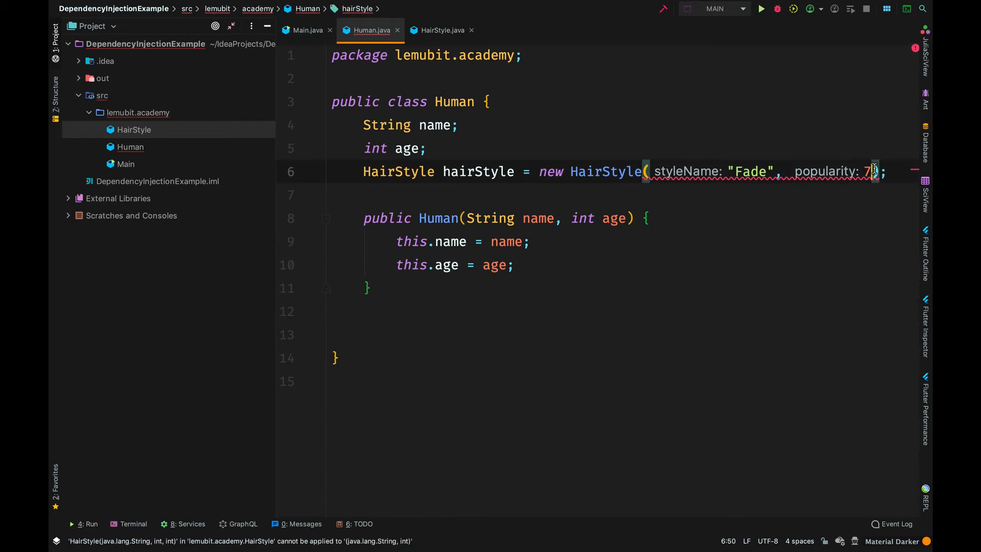
{"action": "type", "text": ", creationDate: 1990"}
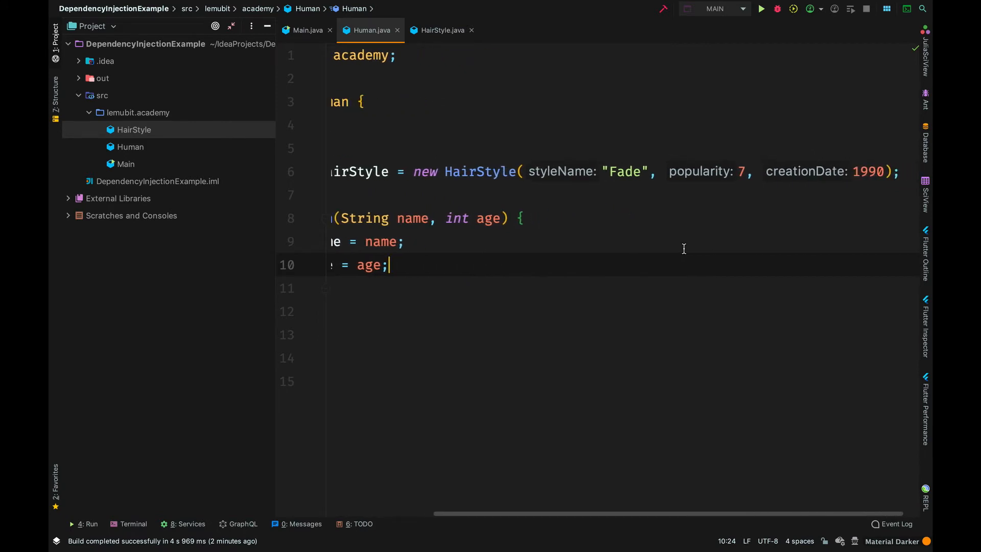
{"action": "scroll", "scroll_direction": "left", "scroll_amount": 3}
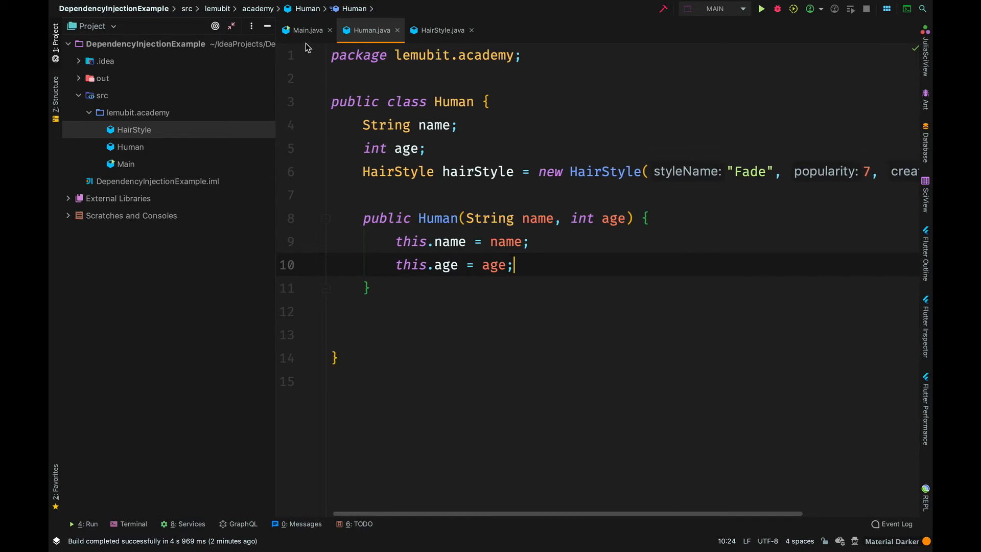
Print human2.hairStyle in Main and rerun the program
{"action": "left_click", "coordinate": [306, 30]}
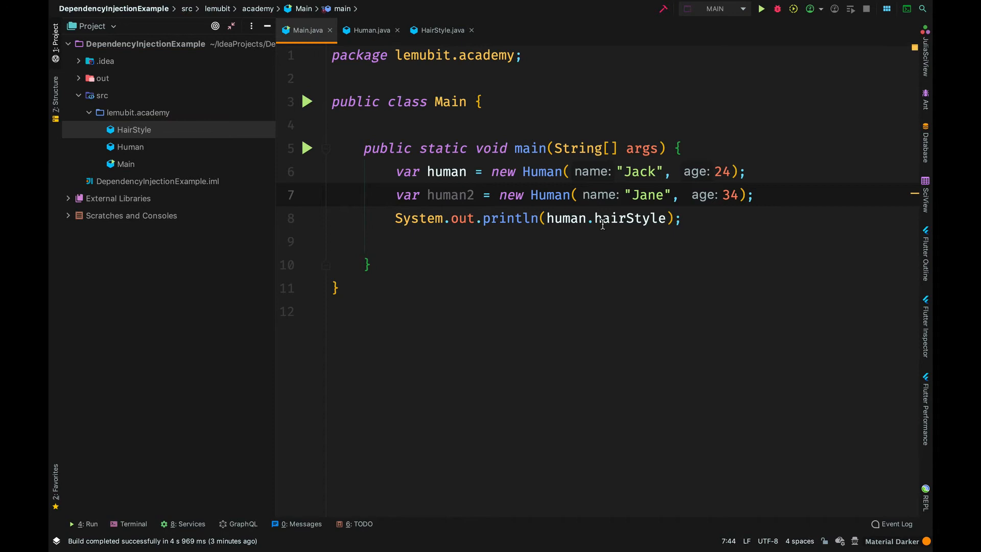
{"action": "type", "text": "hu"}
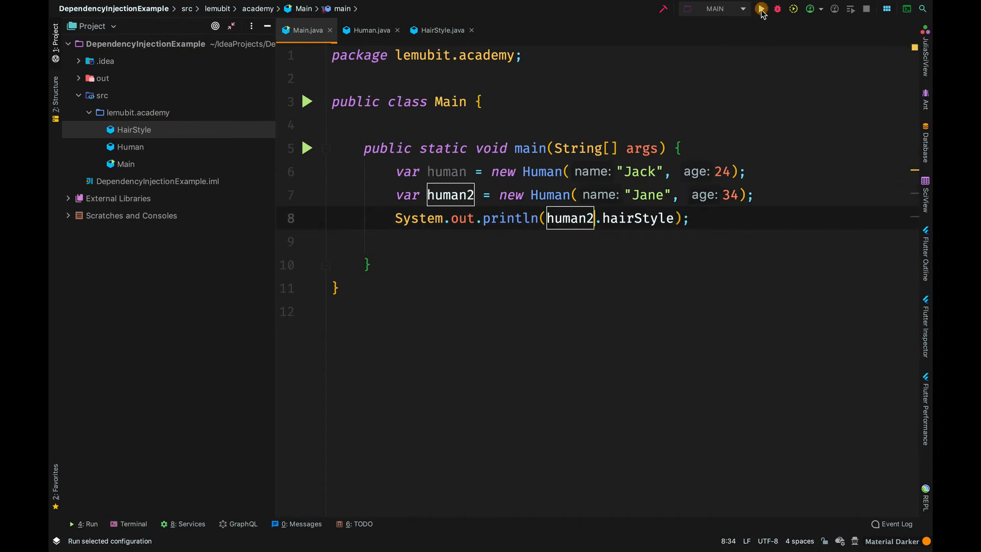
{"action": "left_click", "coordinate": [761, 9]}
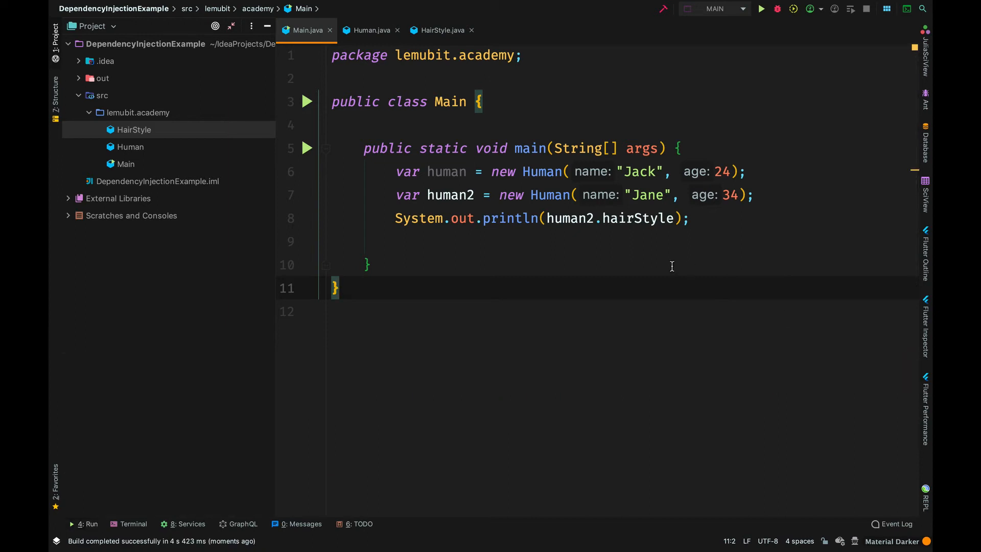
Inject HairStyle through Human's constructor and remove human2 from Main
{"action": "left_click", "coordinate": [370, 30]}
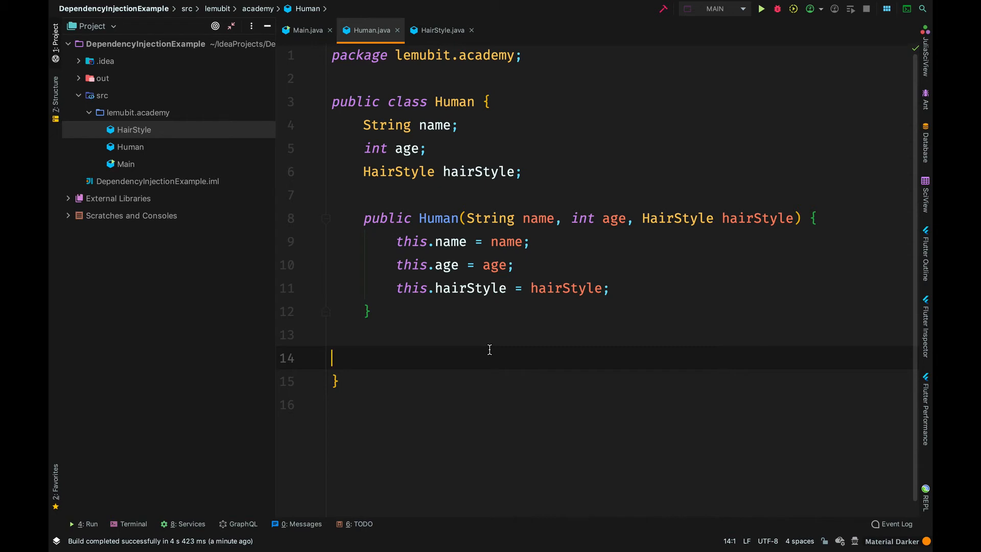
{"action": "left_click", "coordinate": [305, 31]}
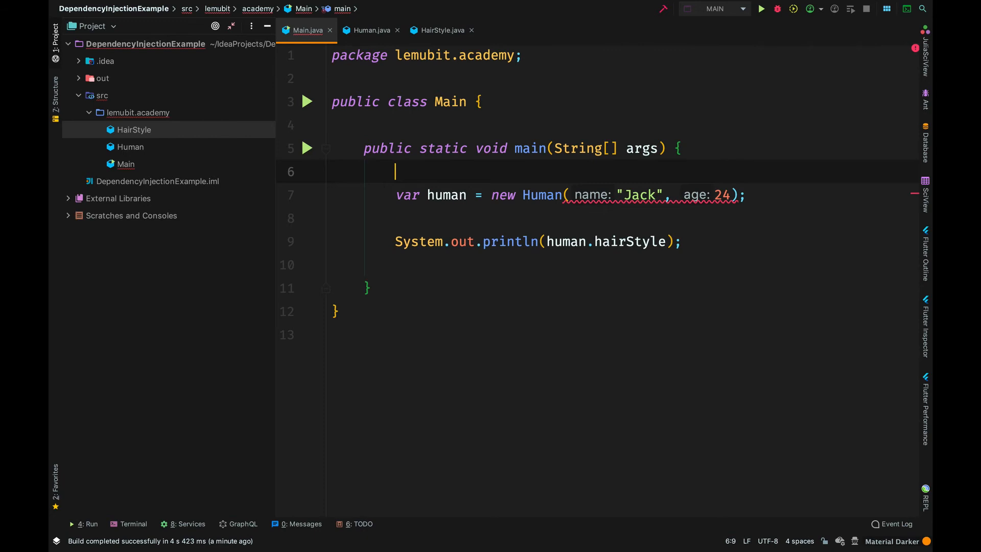
Create hairstyle1 as HairStyle("Fade", 9, 1990), pass it to Jack, and run
{"action": "type", "text": "var hairs"}
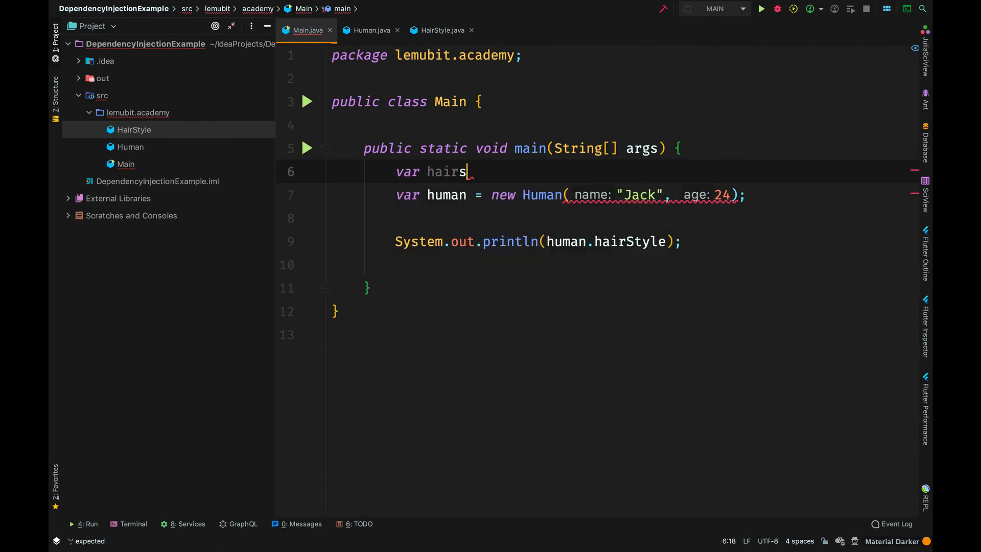
{"action": "type", "text": "tyl"}
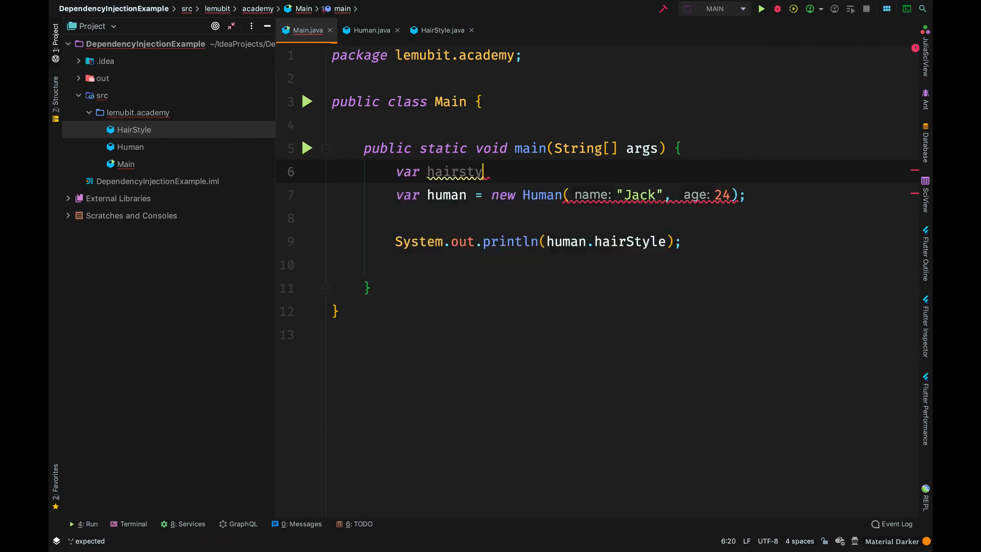
{"action": "type", "text": "le1 = new HairStyle(\"Fade\", 9, 1"}
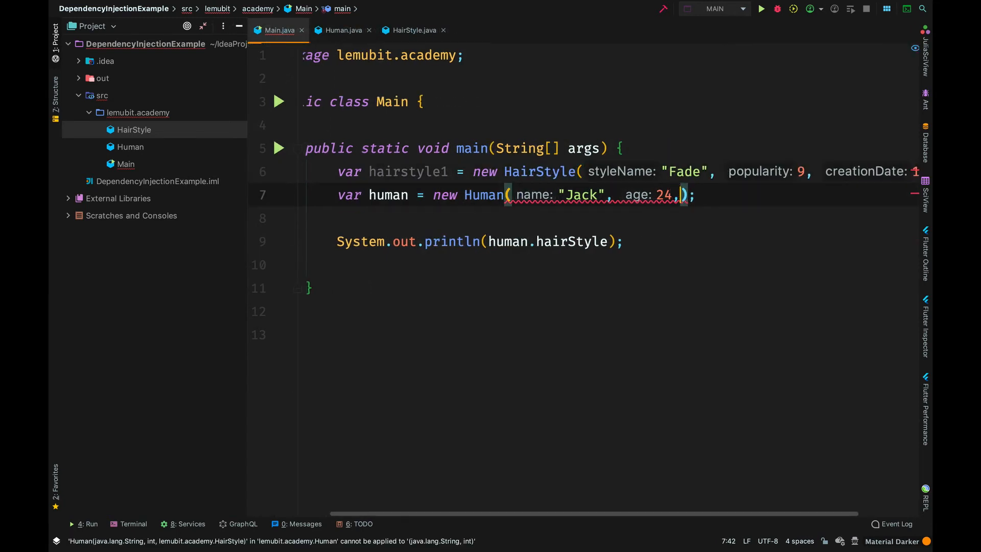
{"action": "type", "text": "hairstyle1"}
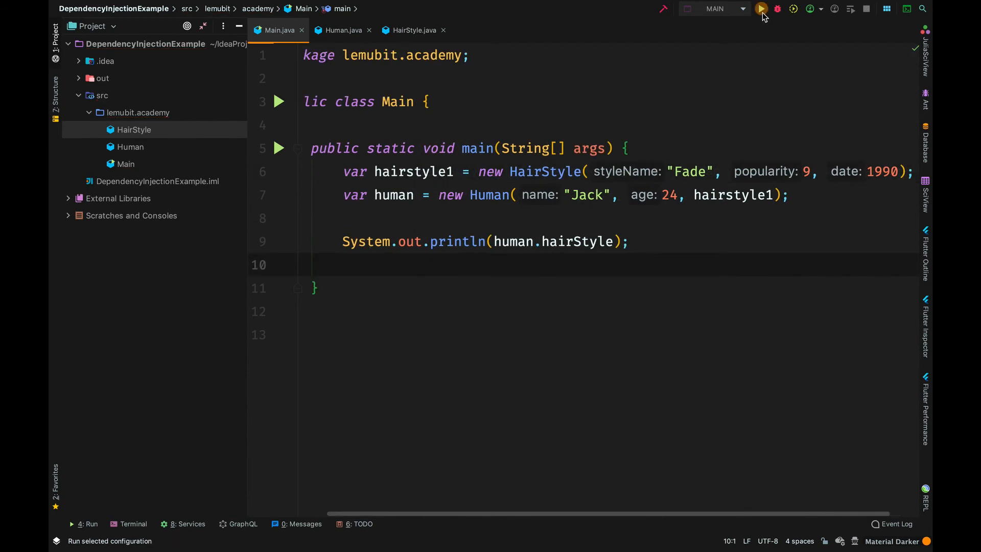
{"action": "left_click", "coordinate": [761, 9]}
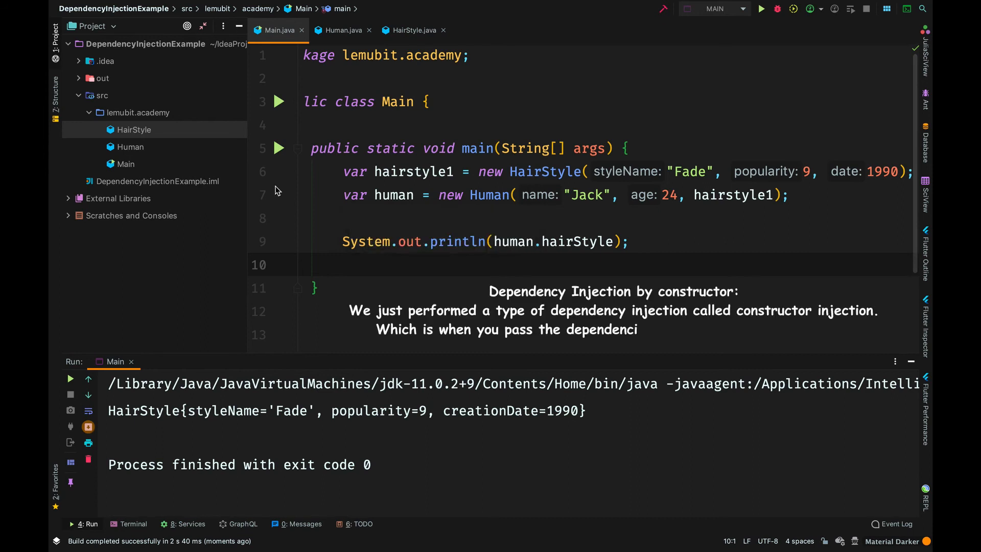
Declare hairstyle2 as HairStyle("Fade2", 3, 2020) below hairstyle1 in Main
{"action": "type", "text": "es of a class to its constructor."}
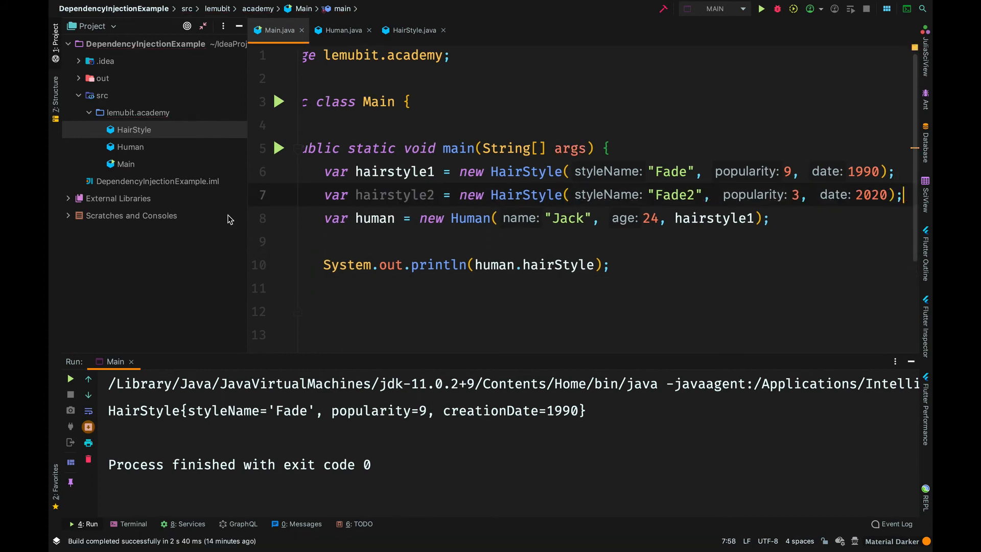
Construct Jack with hairstyle2, run Main to print Fade2, and switch to Human.java
{"action": "type", "text": "ha"}
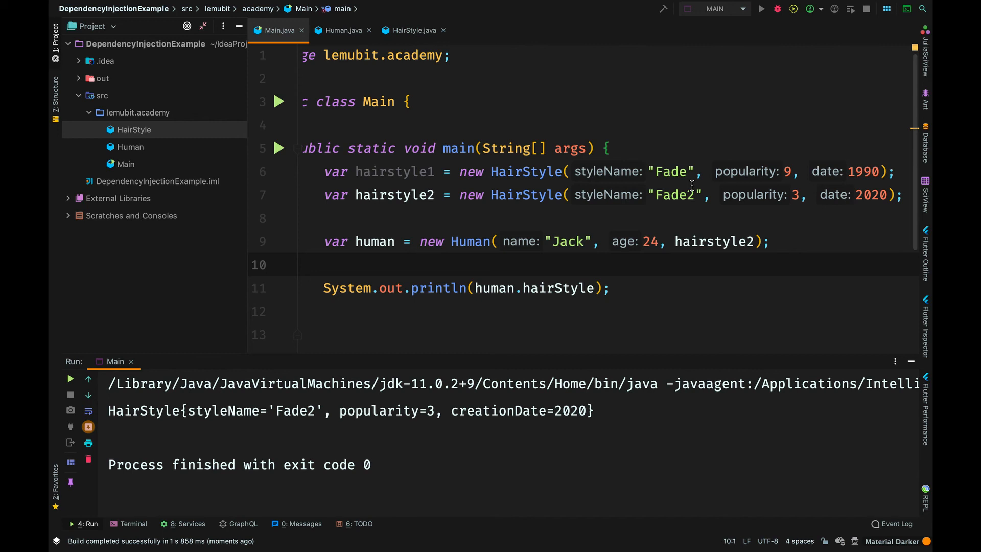
{"action": "left_click", "coordinate": [343, 30]}
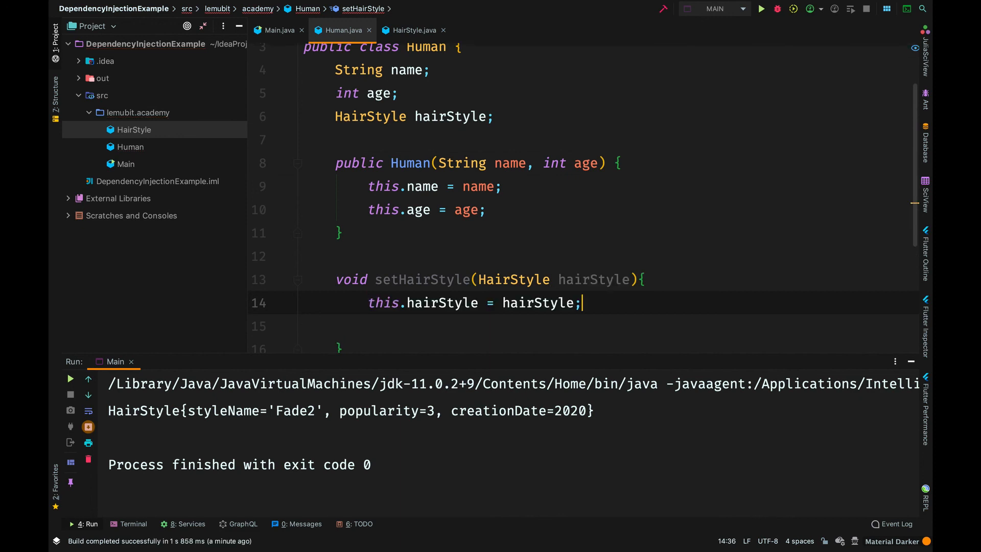
Give Human a name-and-age constructor plus setHairStyle, and drop Main's hairstyle argument
{"action": "scroll", "scroll_direction": "down", "scroll_amount": 3}
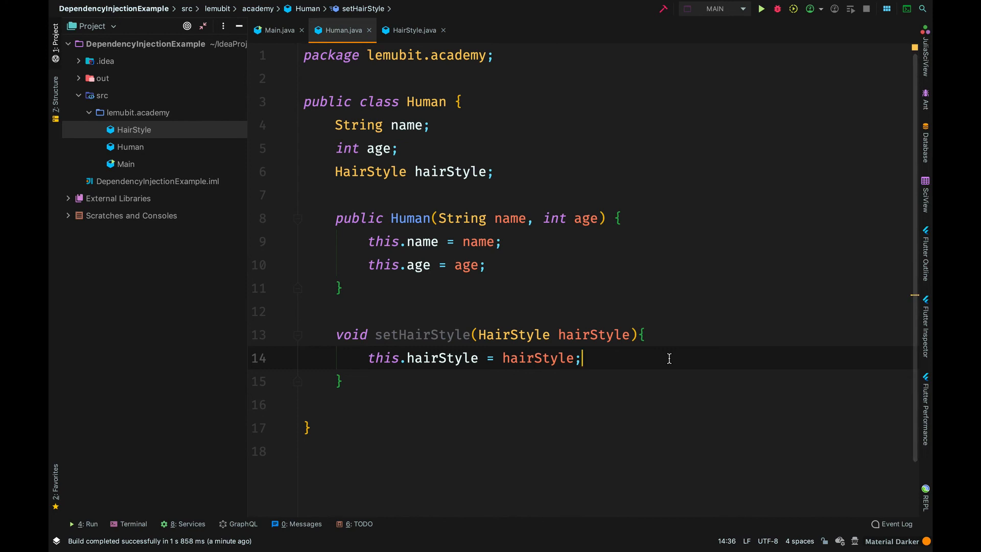
{"action": "left_click", "coordinate": [274, 31]}
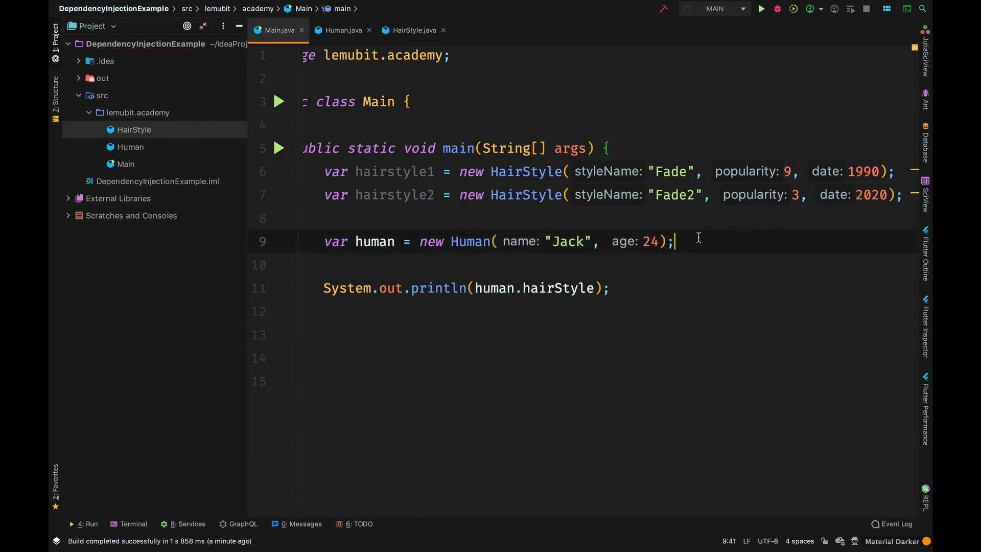
Add human.setHairStyle(hairstyle1), run Main to print Fade 1990, and hide the Run window
{"action": "type", "text": "human.s"}
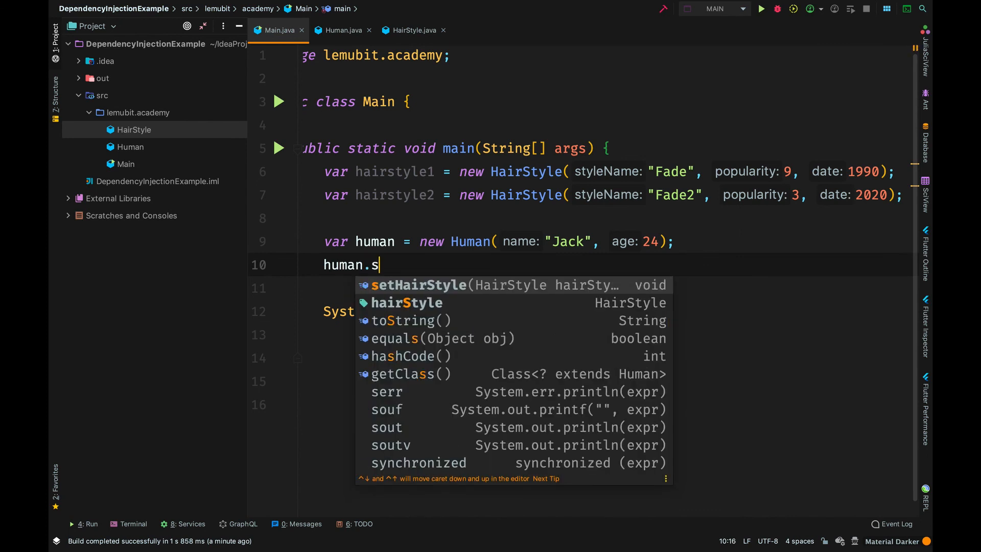
{"action": "type", "text": "etHairStyle(hairstyle1);"}
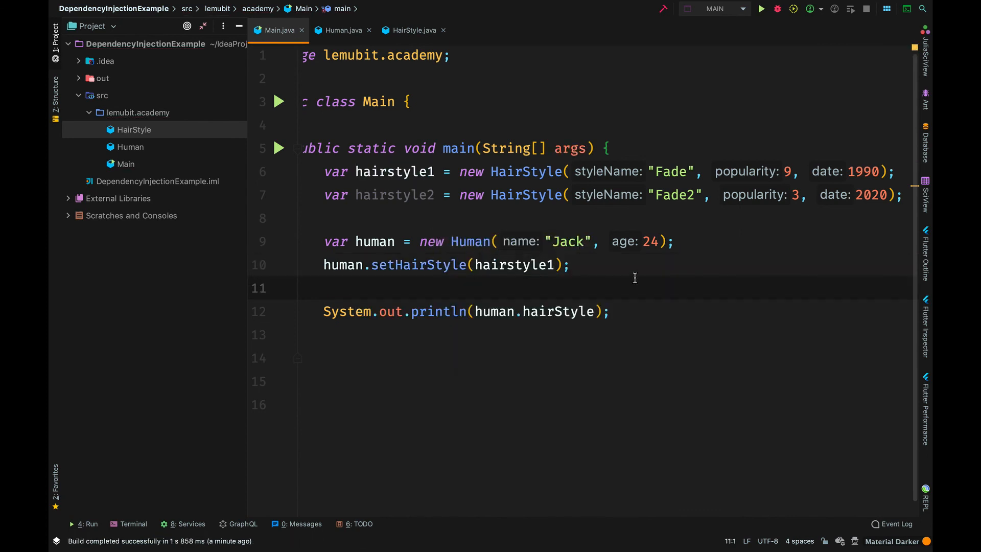
{"action": "mouse_move", "coordinate": [579, 285]}
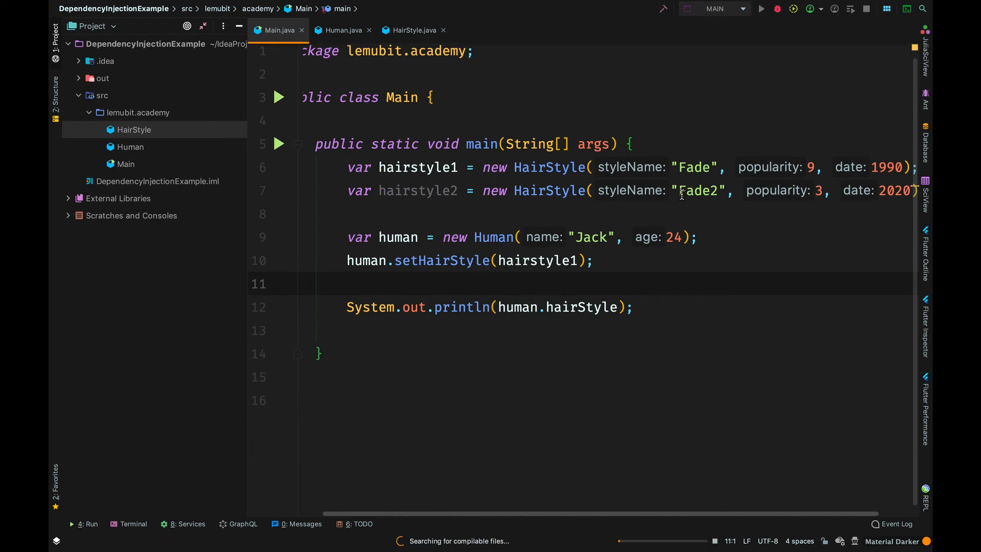
{"action": "left_click", "coordinate": [761, 8]}
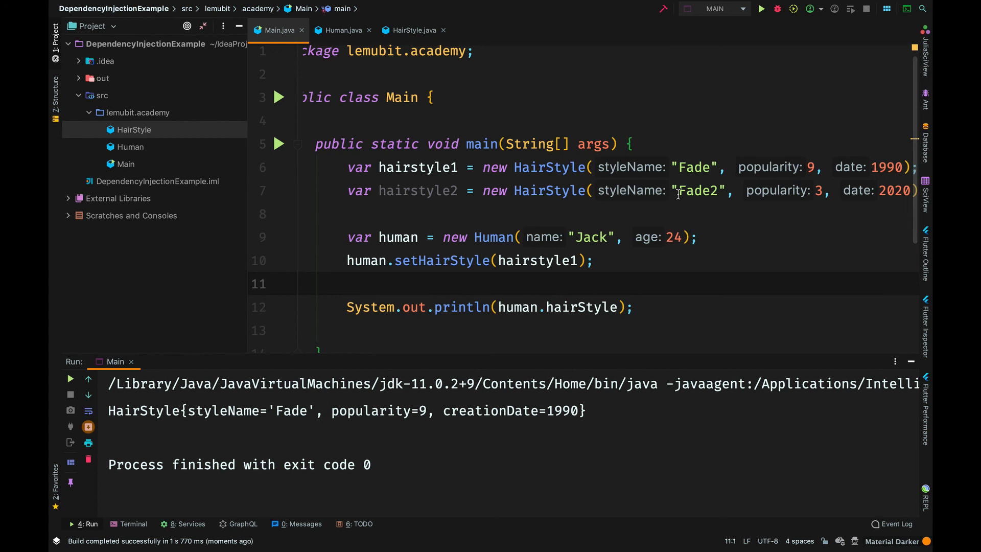
{"action": "mouse_move", "coordinate": [895, 265]}
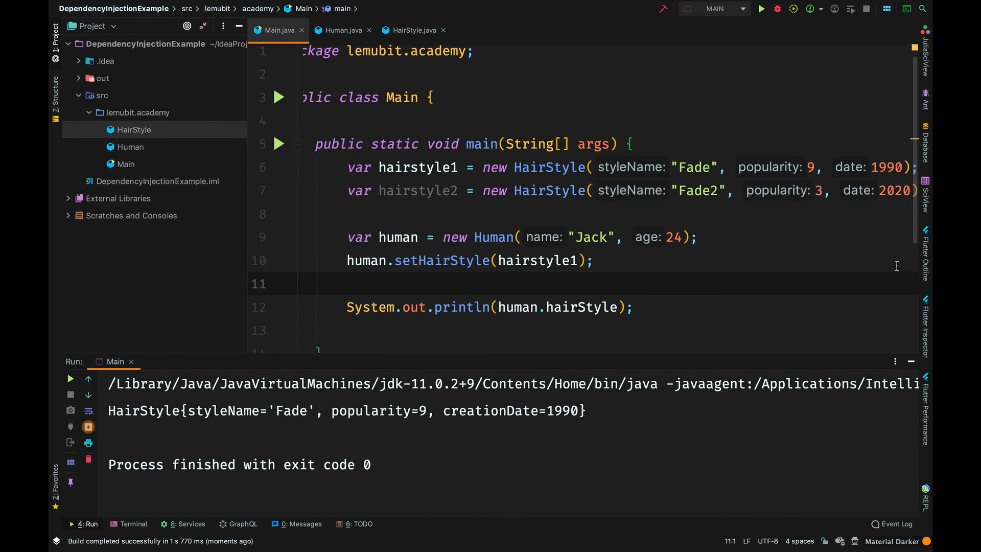
{"action": "left_click", "coordinate": [911, 361]}
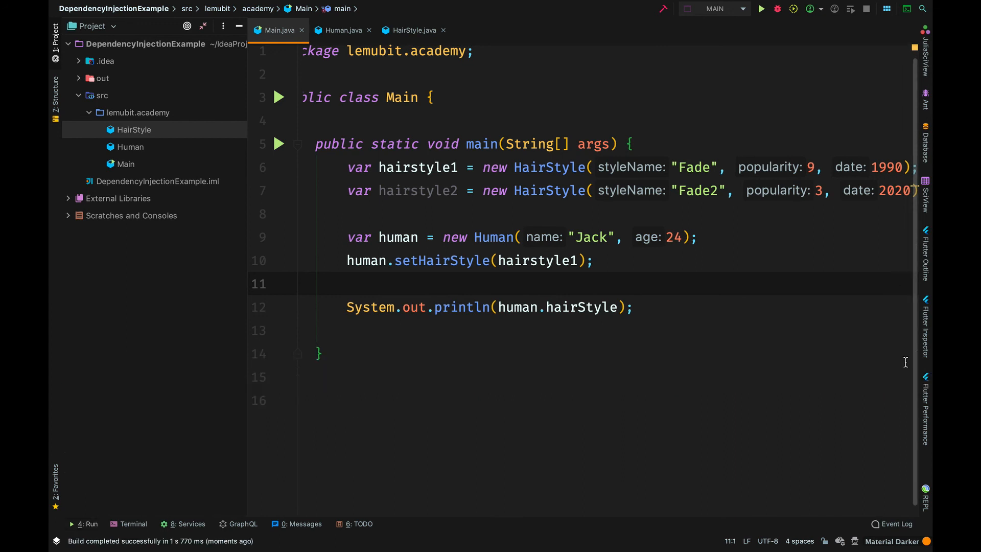